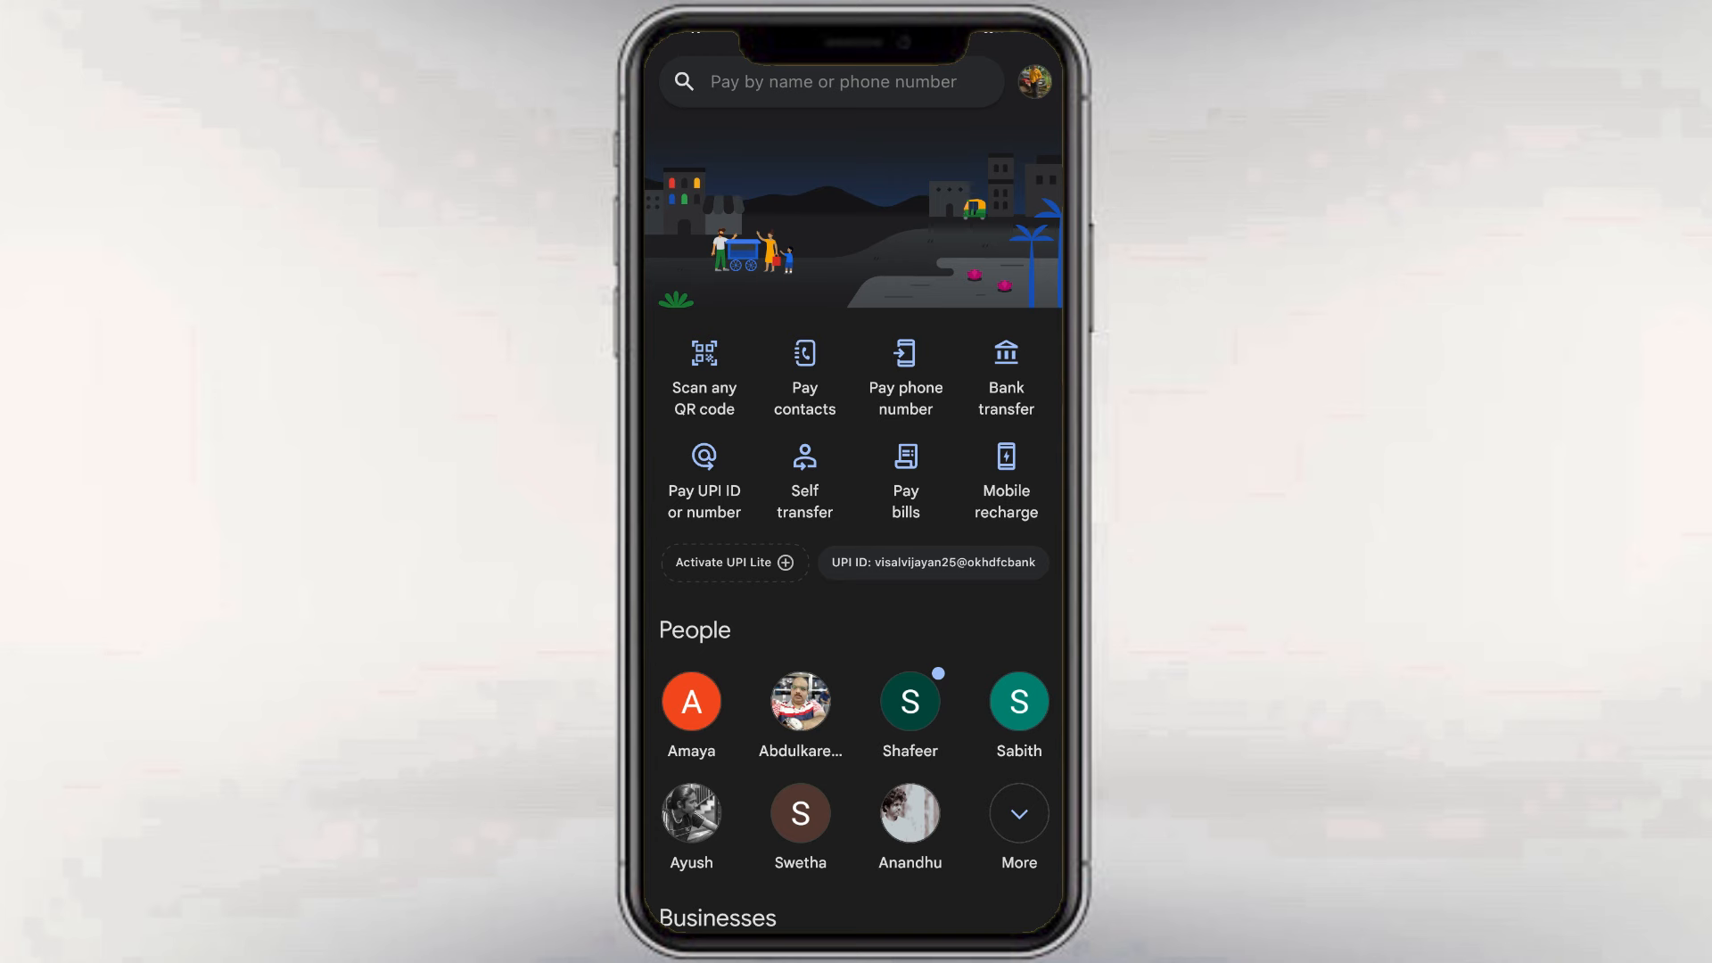
Open the Google Pay account profile page from the profile picture
click(1031, 81)
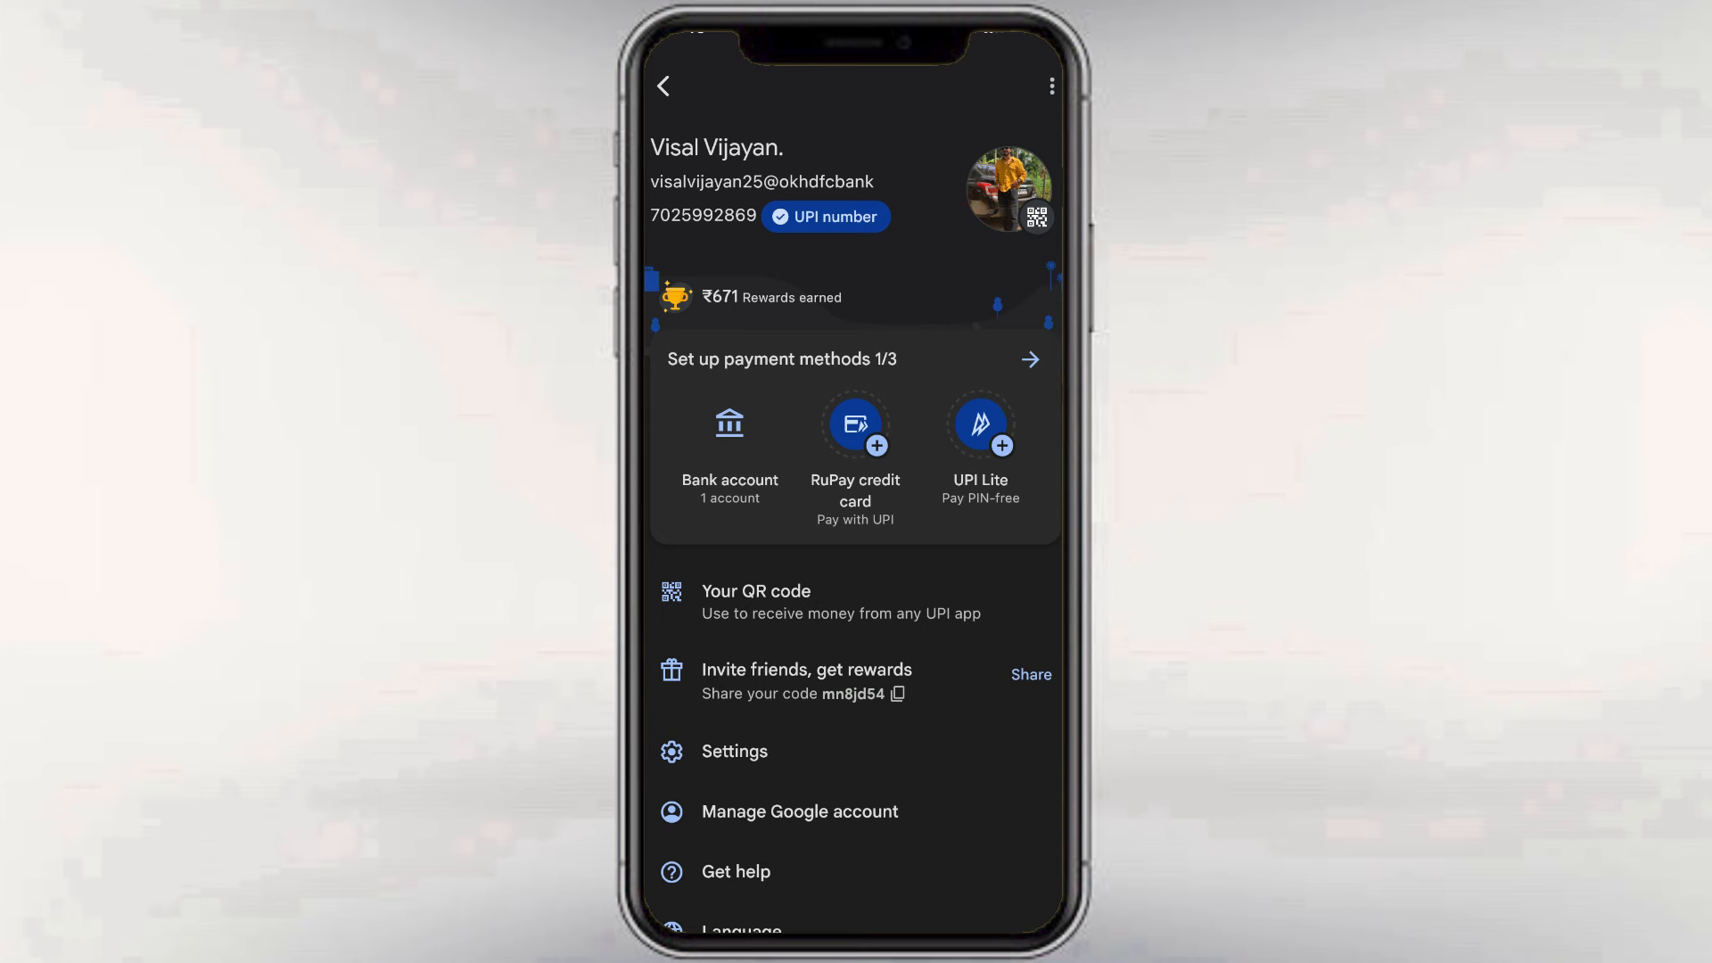
Show the linked payment methods, including the State Bank of India savings account
click(1027, 359)
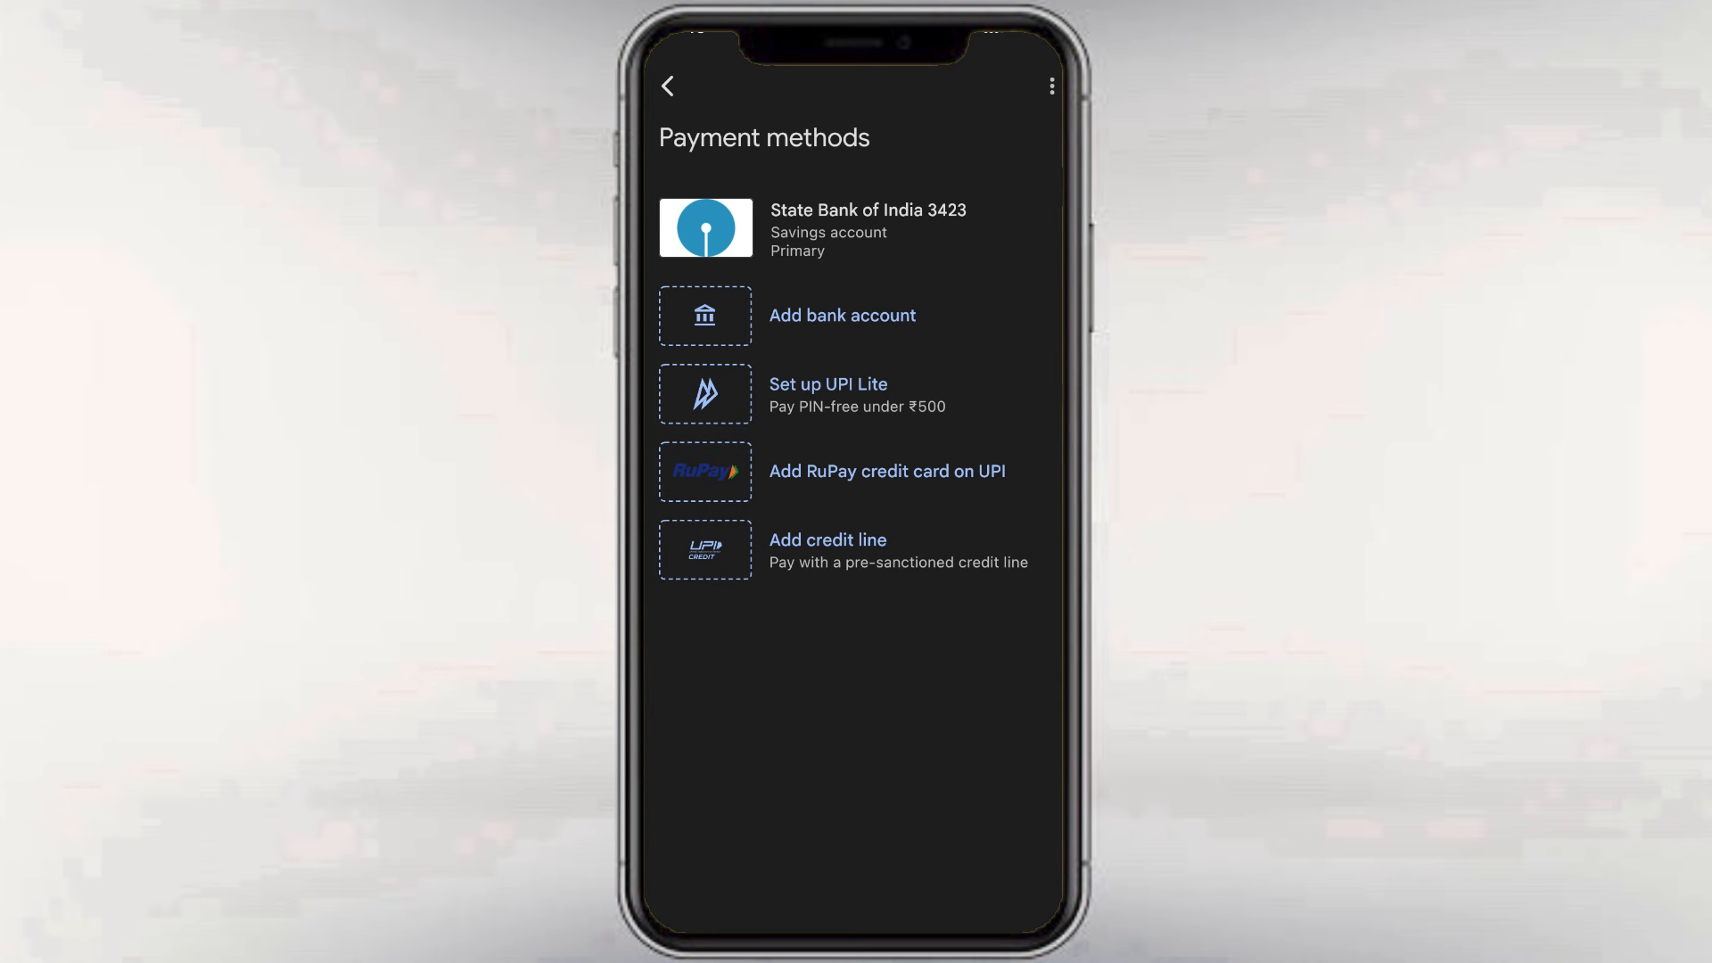
Open the State Bank of India account details and its overflow options menu
click(866, 228)
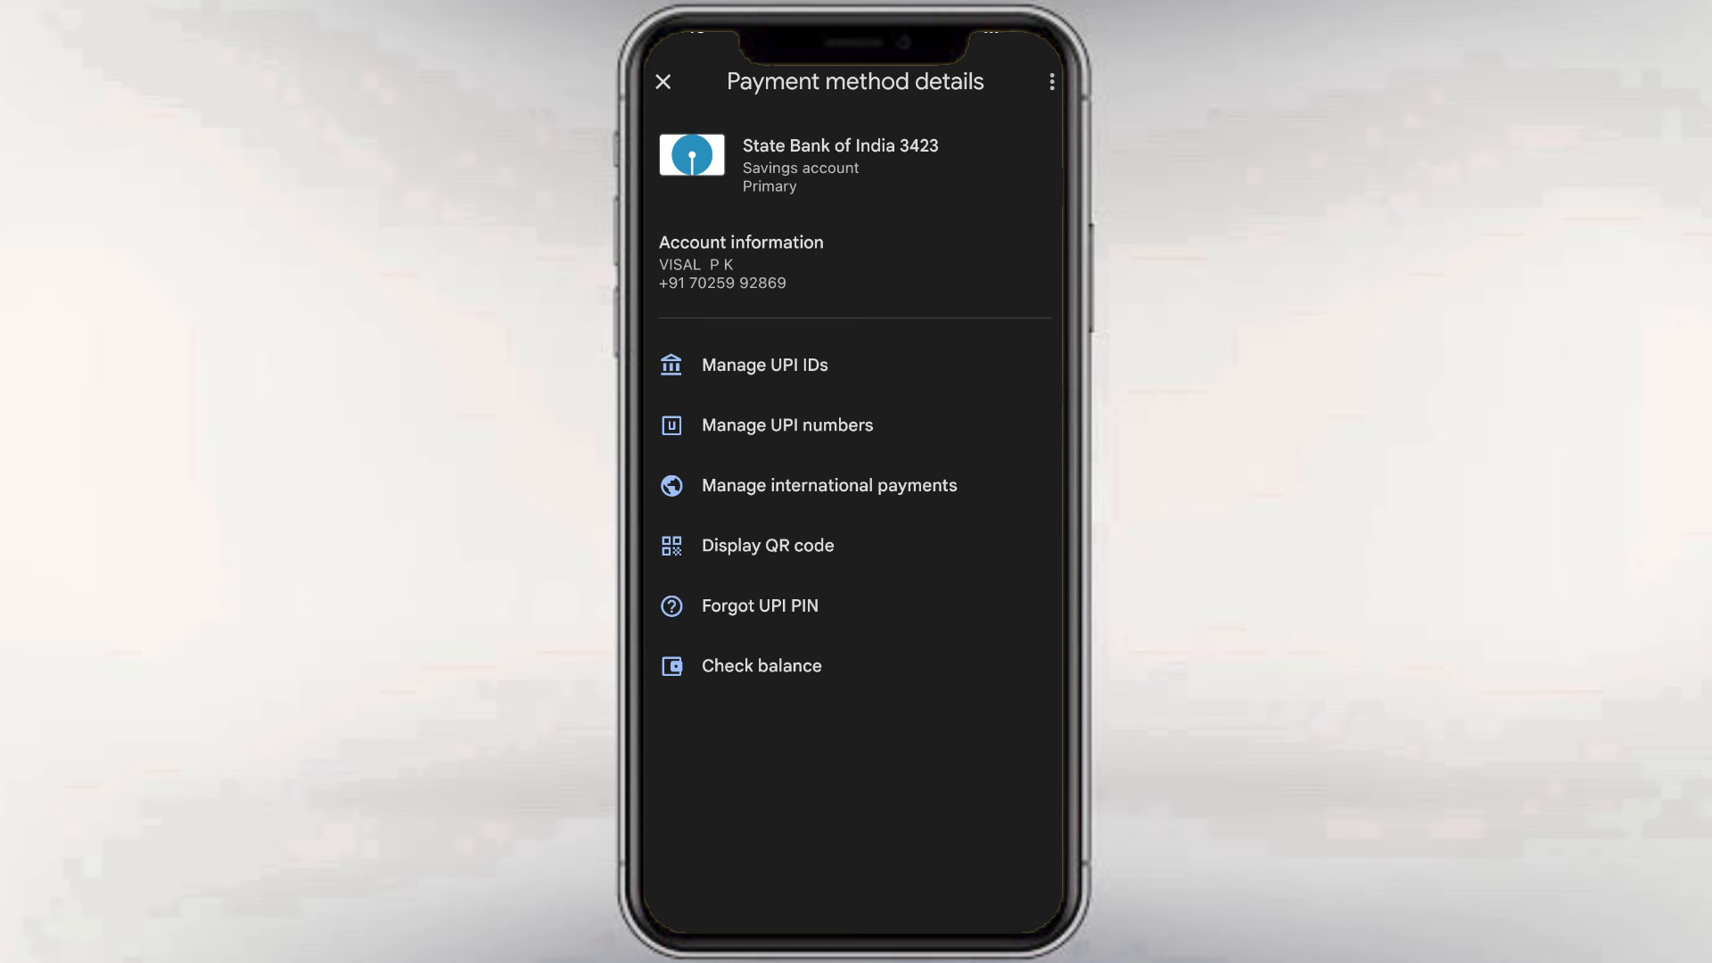
click(1051, 82)
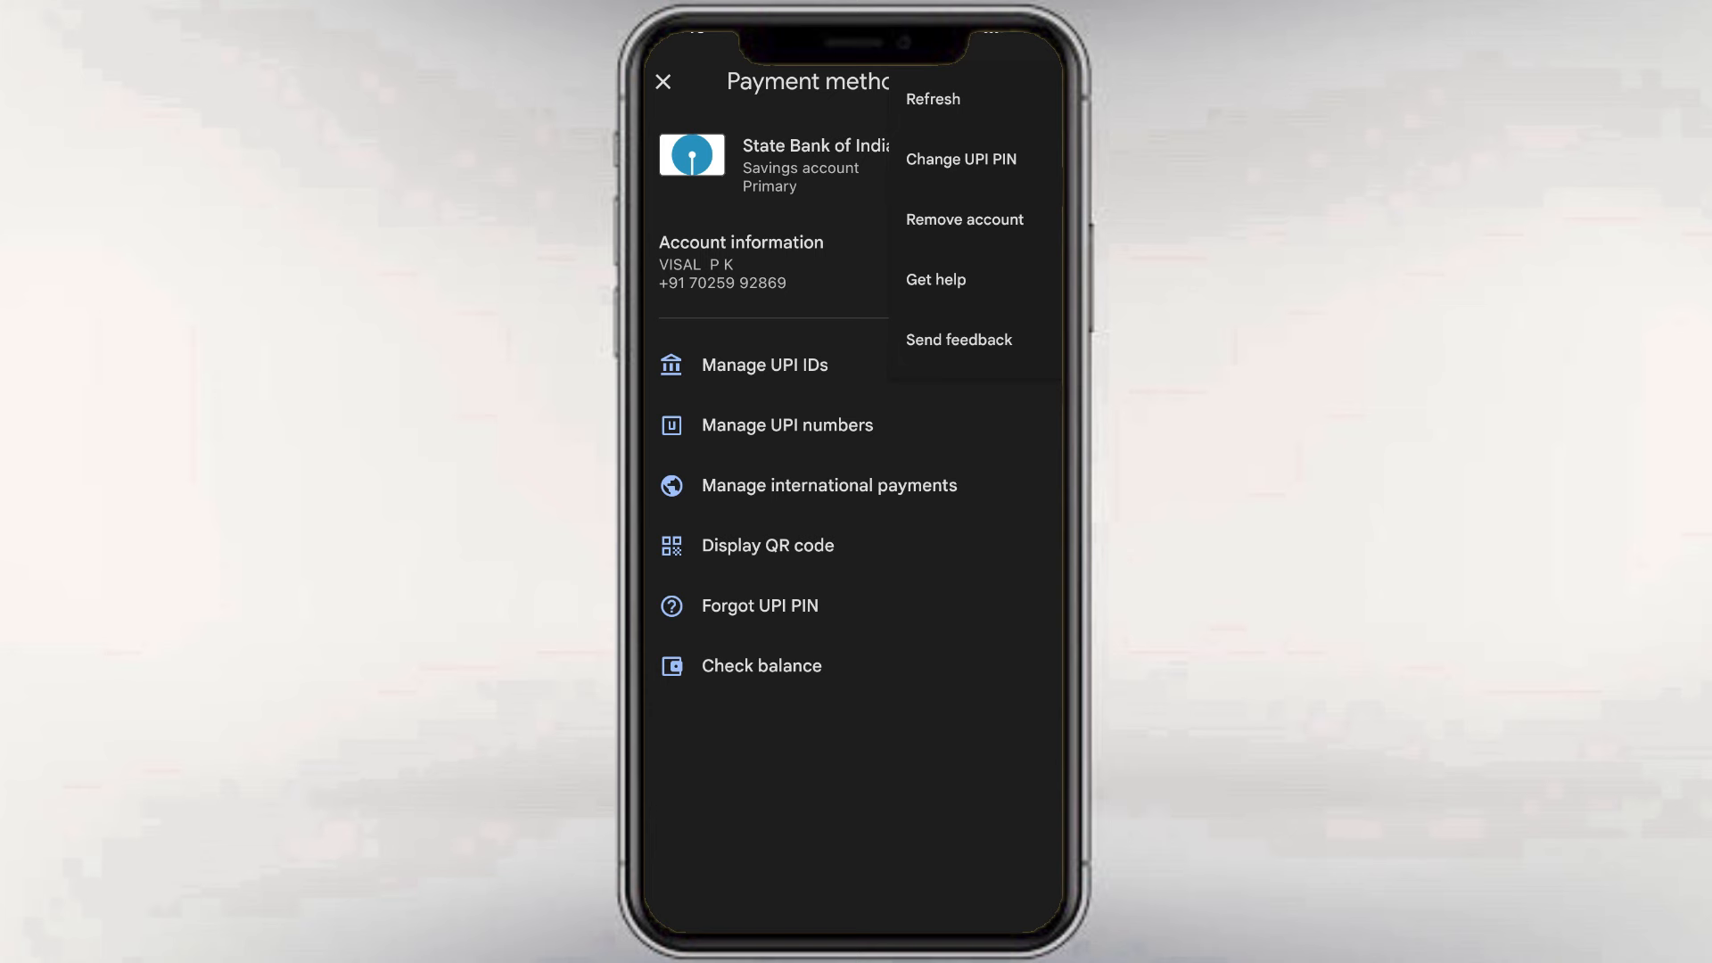
Start Change UPI PIN and enter a new six-digit PIN
click(960, 159)
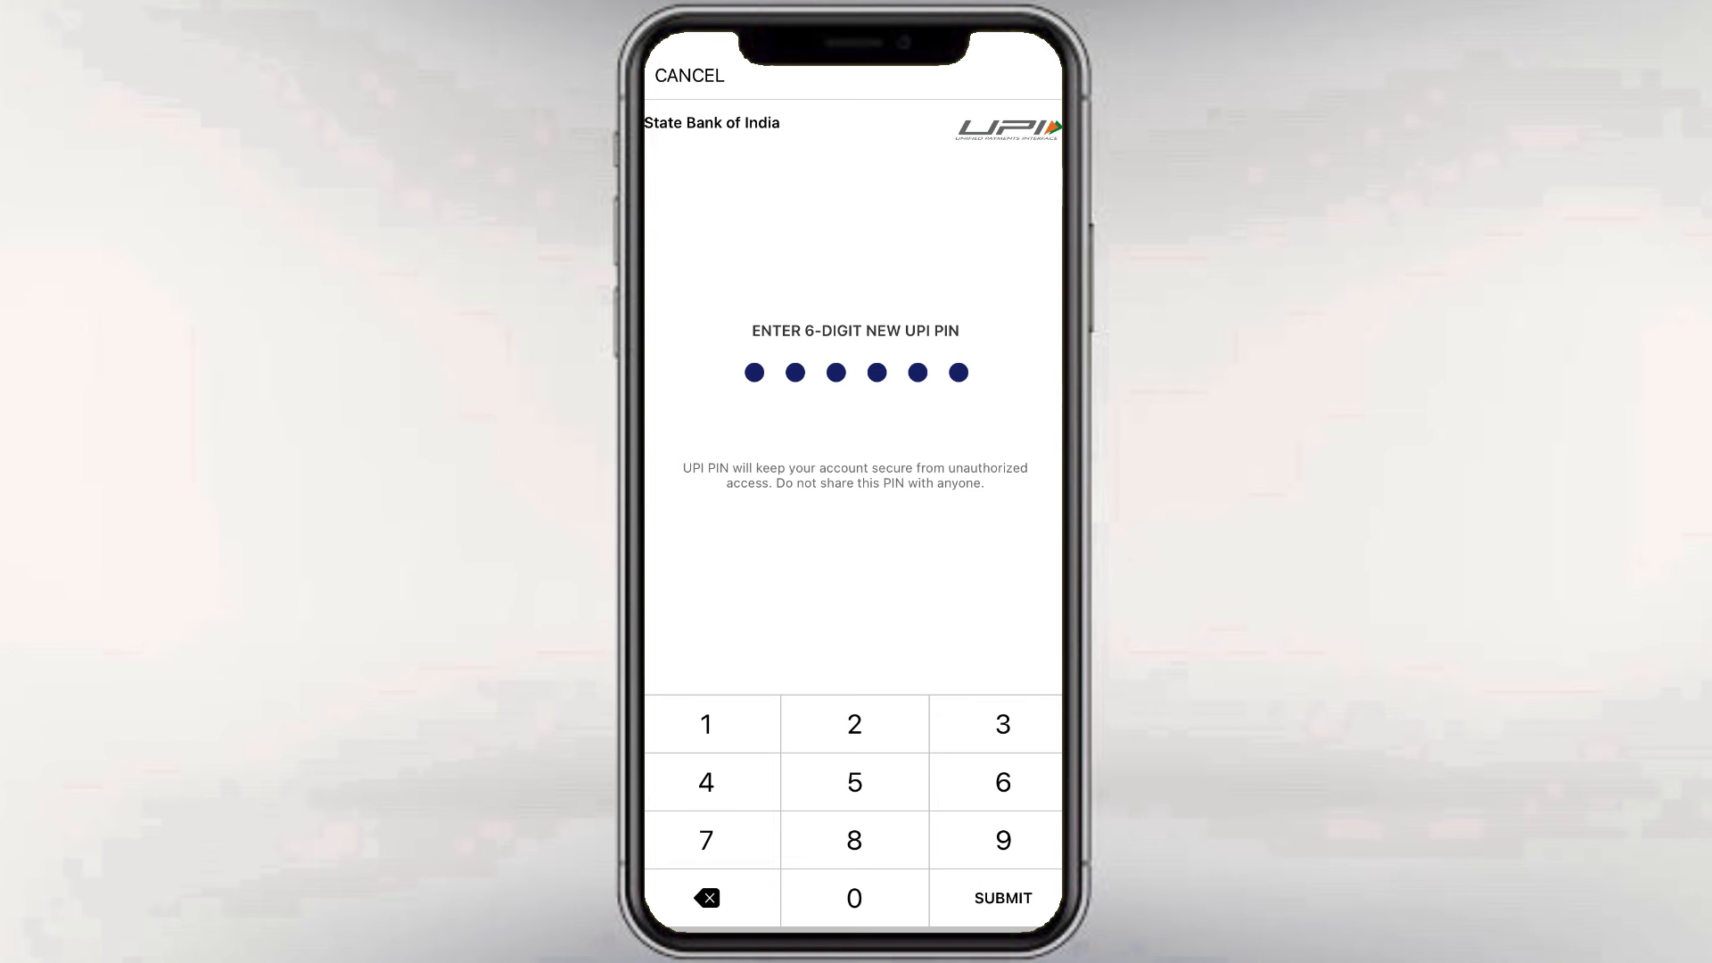
Submit the new PIN, re-enter it to confirm, and submit again
click(1000, 898)
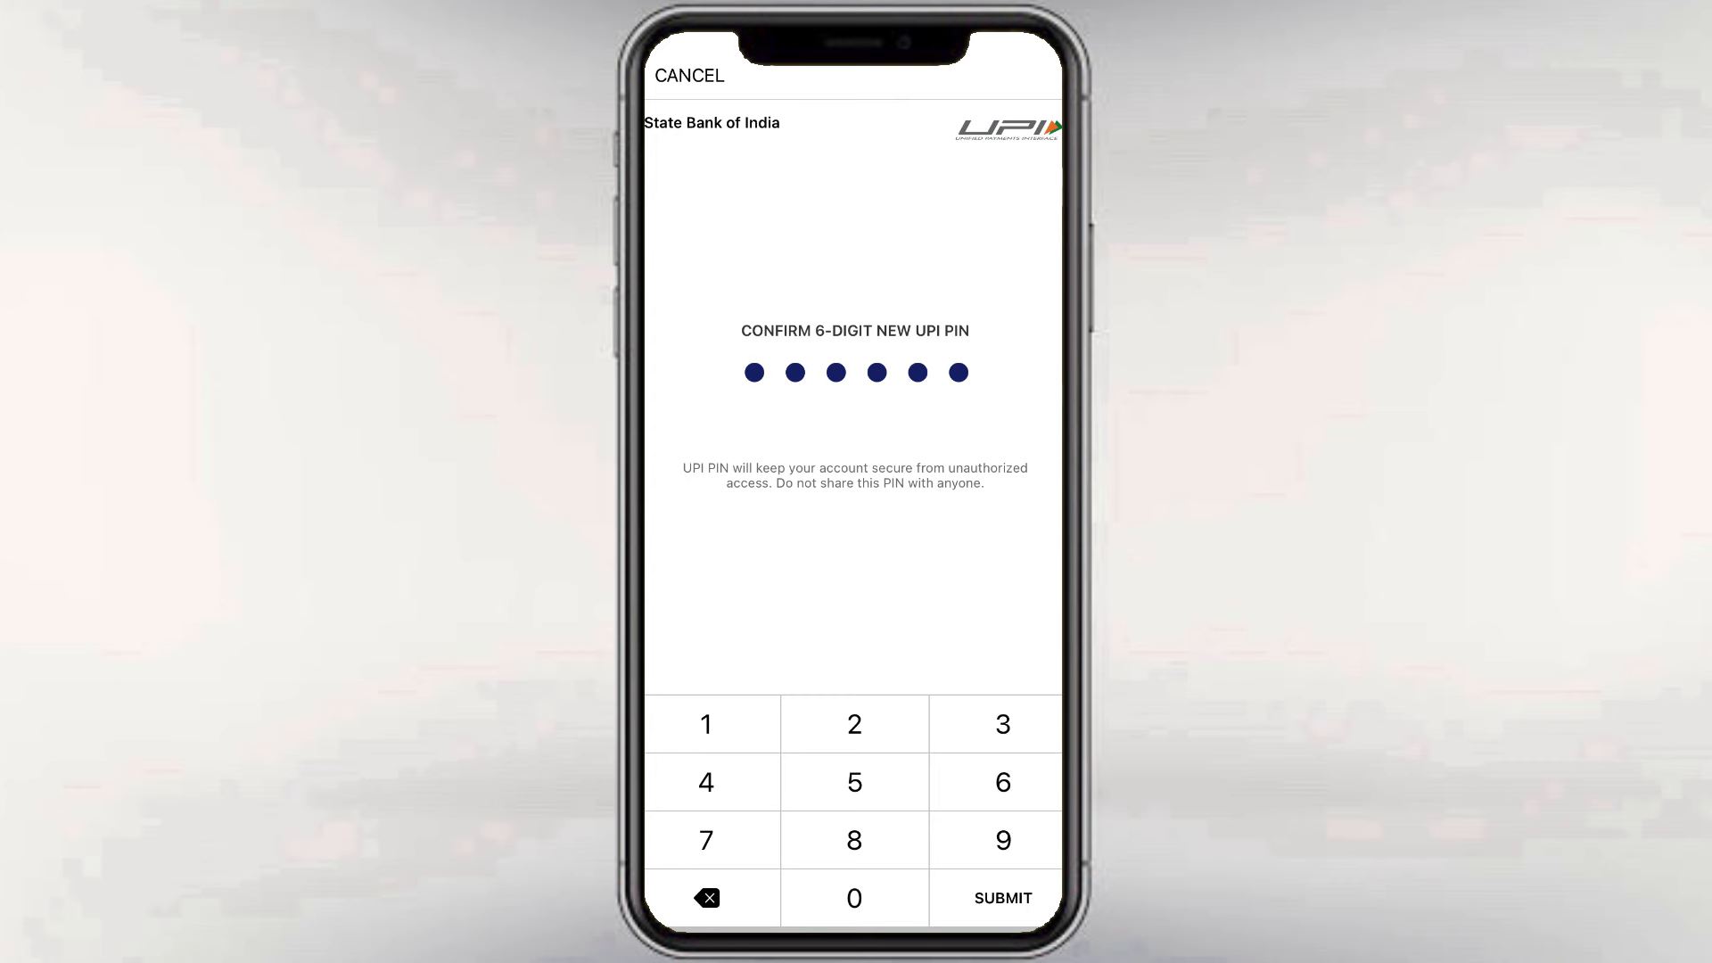
click(1001, 898)
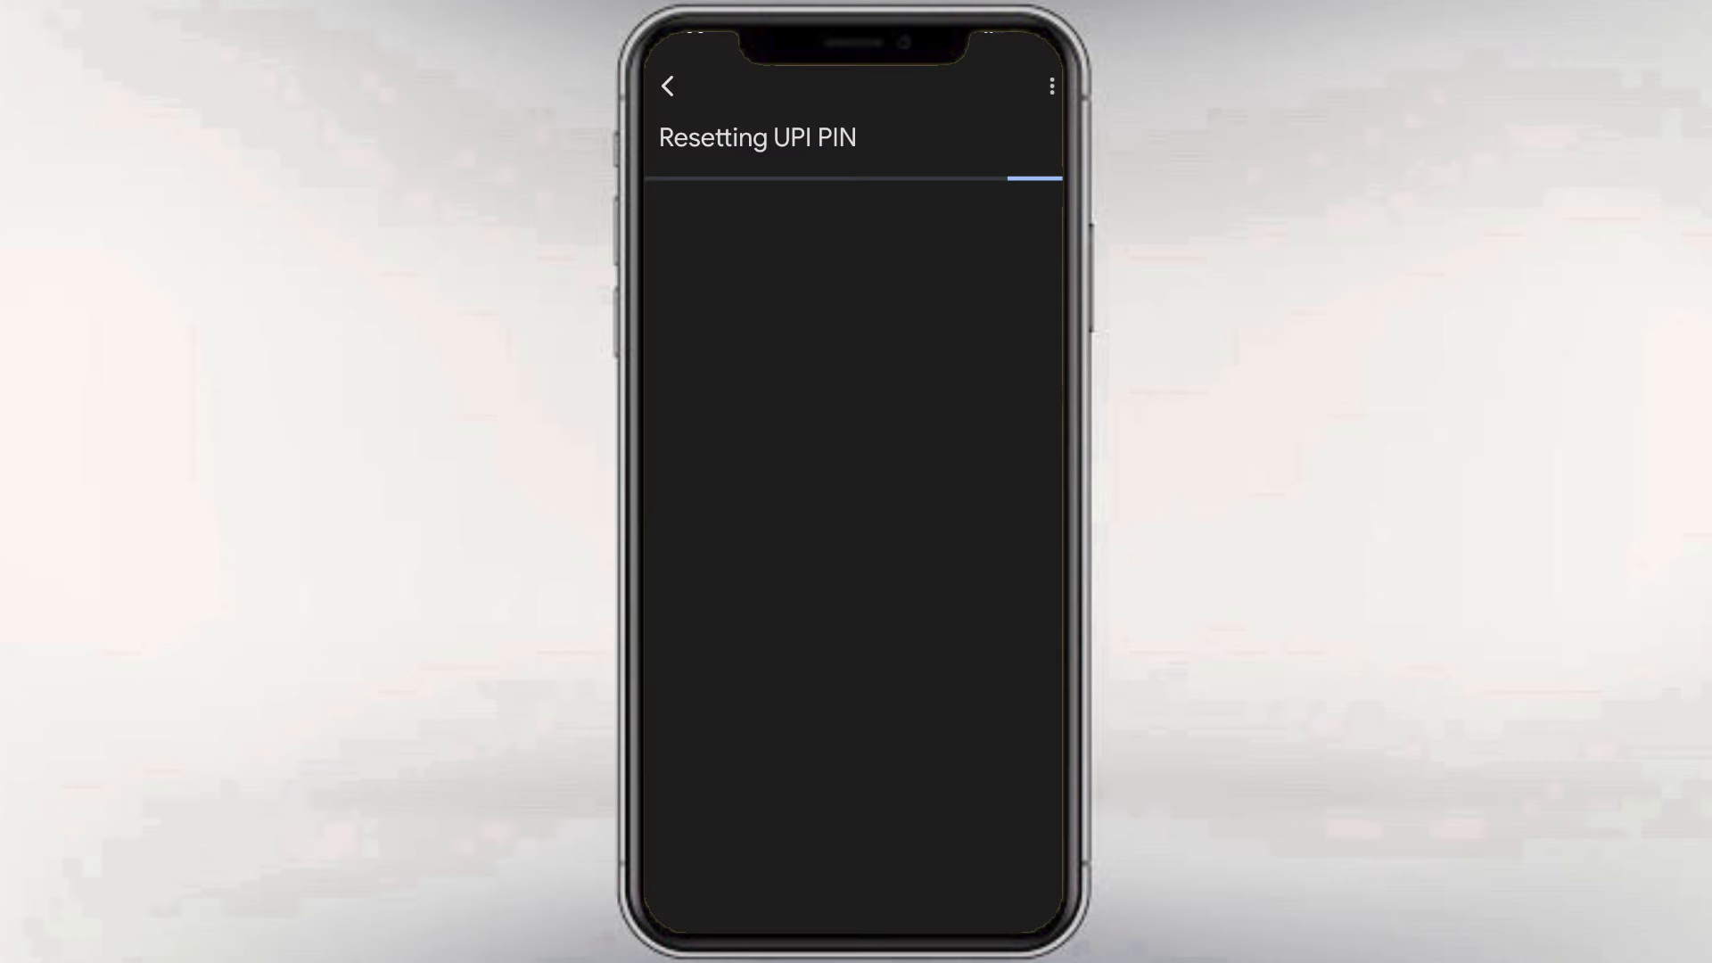